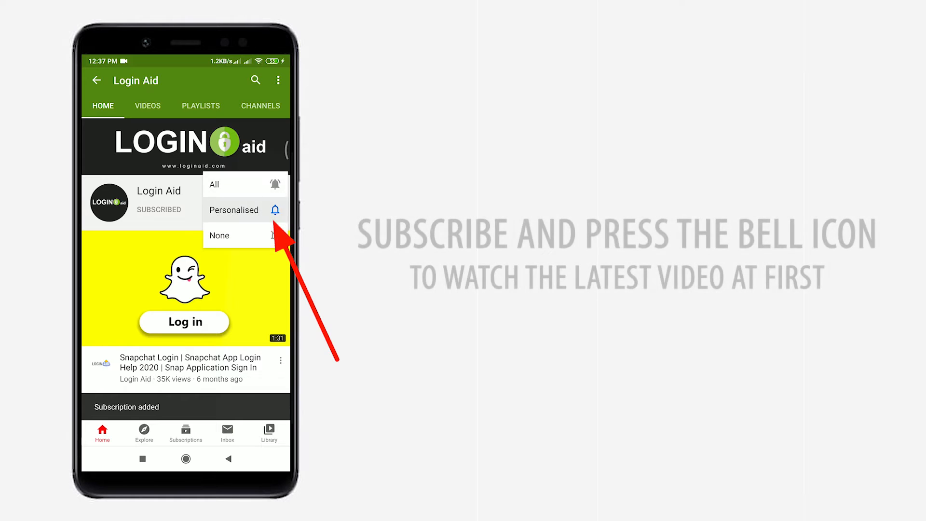
Bring up the Chrome window with Google Images results for 'mail.ru change Password'
click(214, 185)
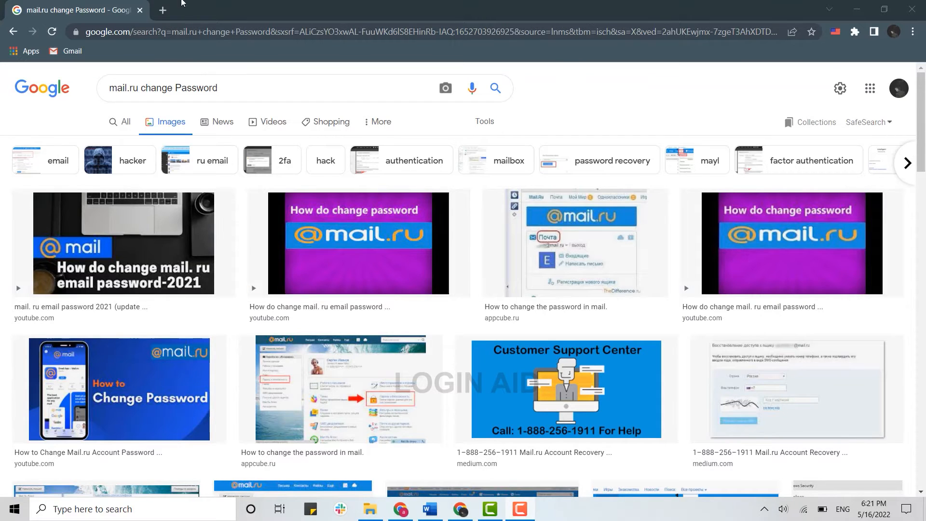
Load mail.ru in a new Chrome tab
click(163, 10)
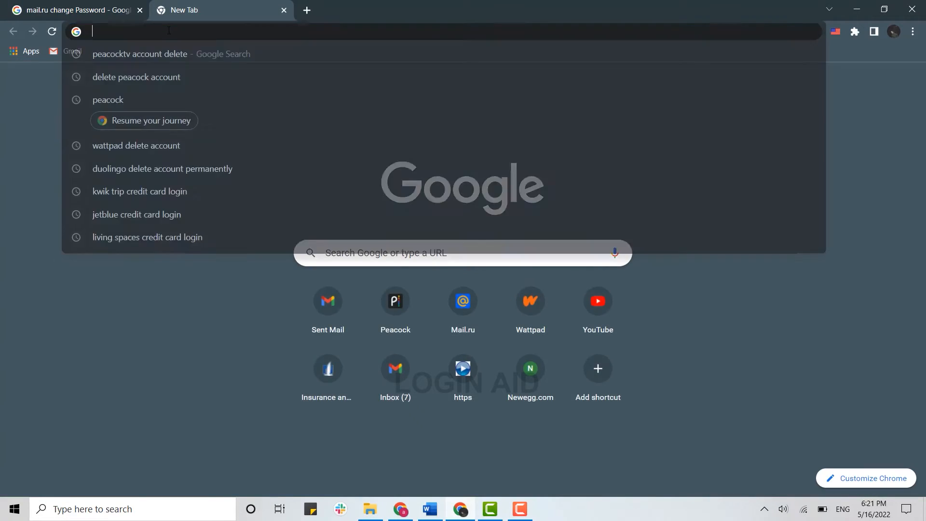
text(mail.ru.com)
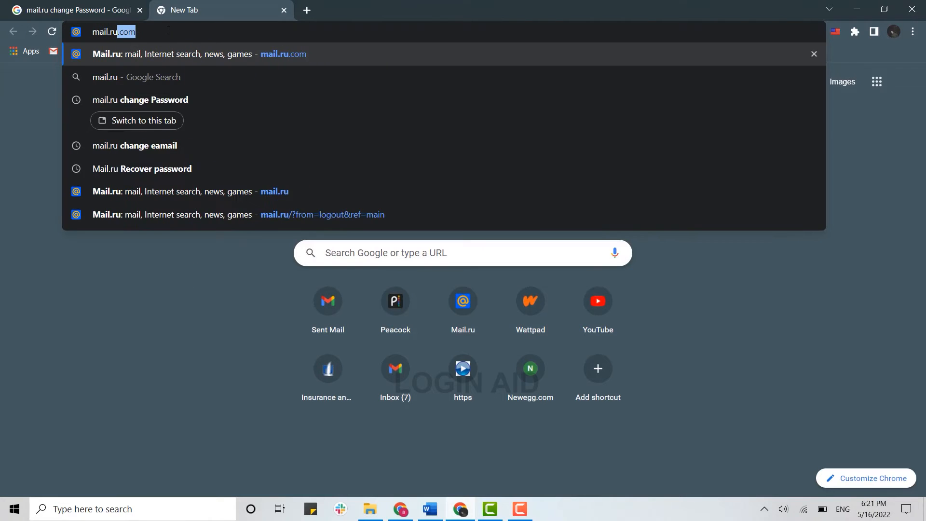
key(Enter)
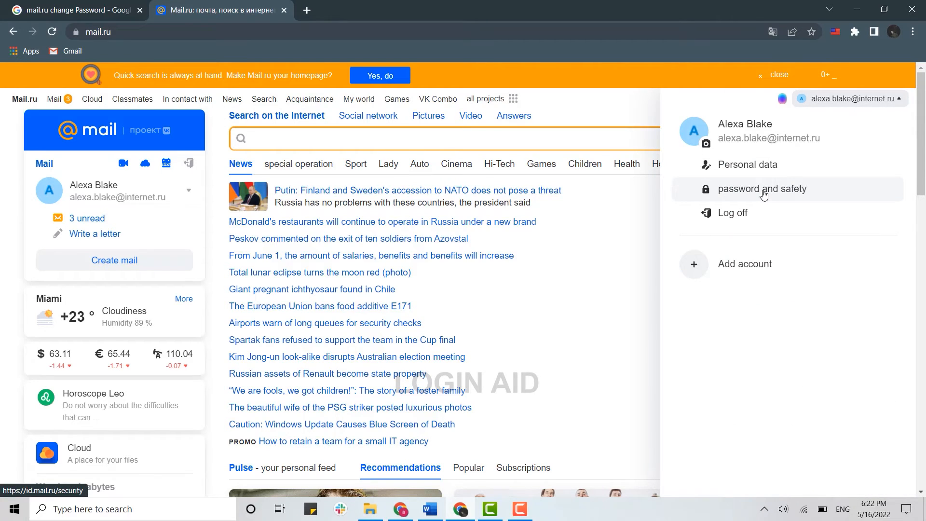
Open 'password and safety' and scroll to Login methods showing the password entry
click(764, 191)
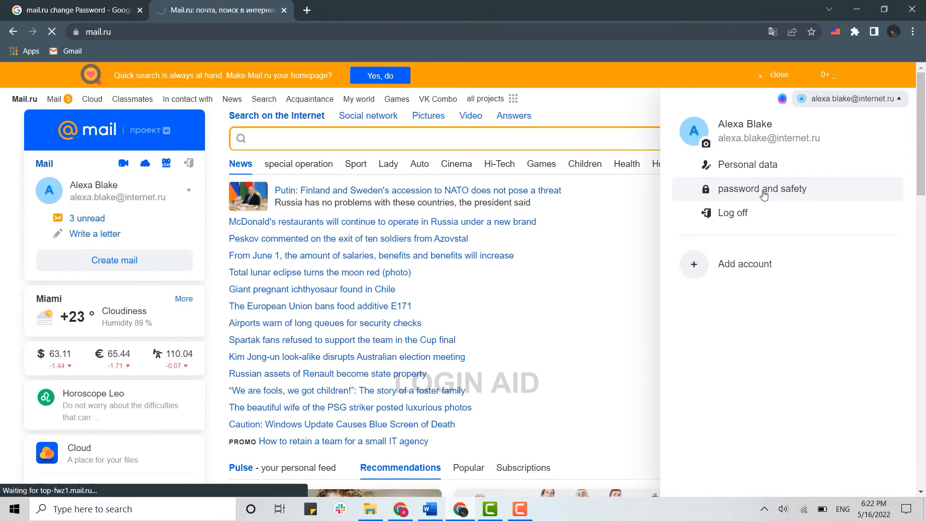
click(762, 189)
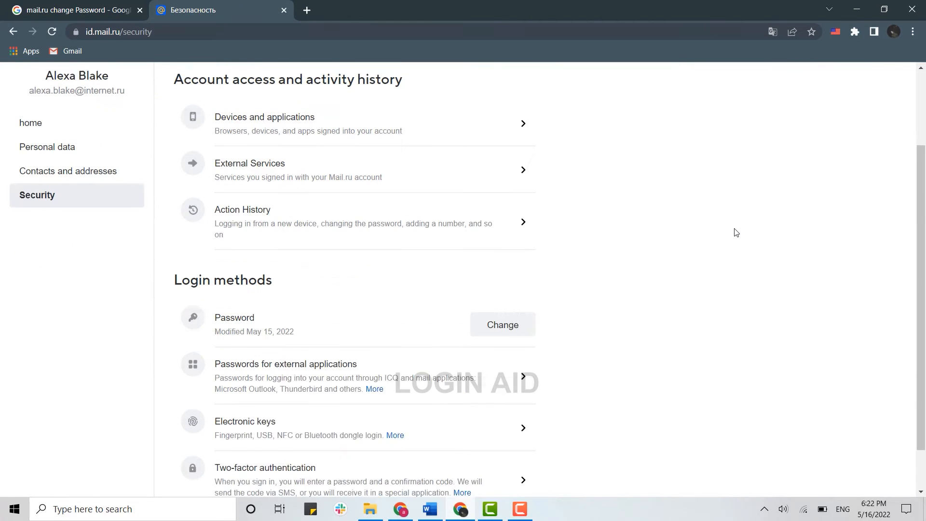
scroll(down, 3)
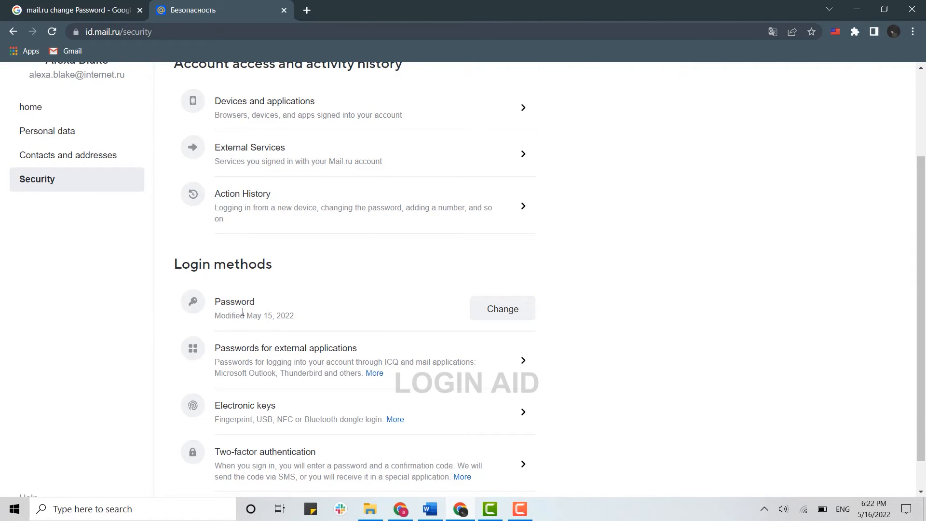
mouse_move(520, 310)
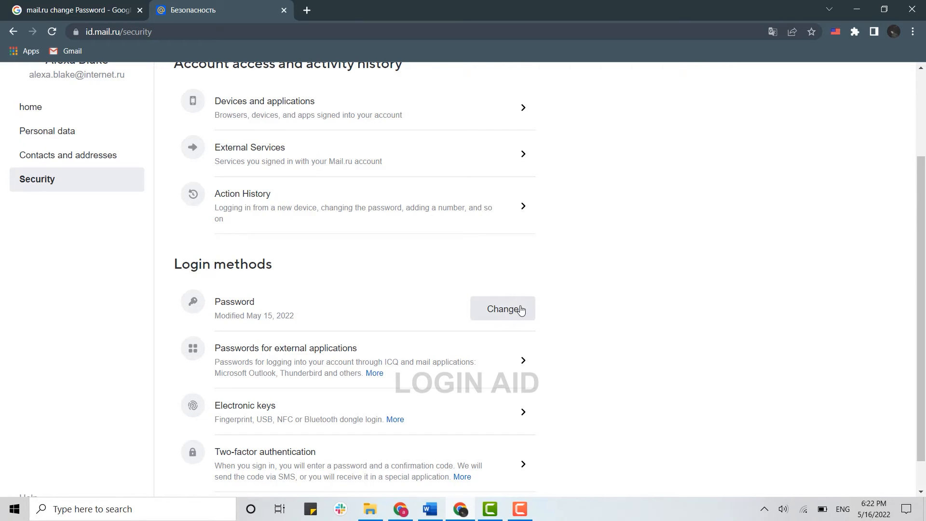
scroll(down, 3)
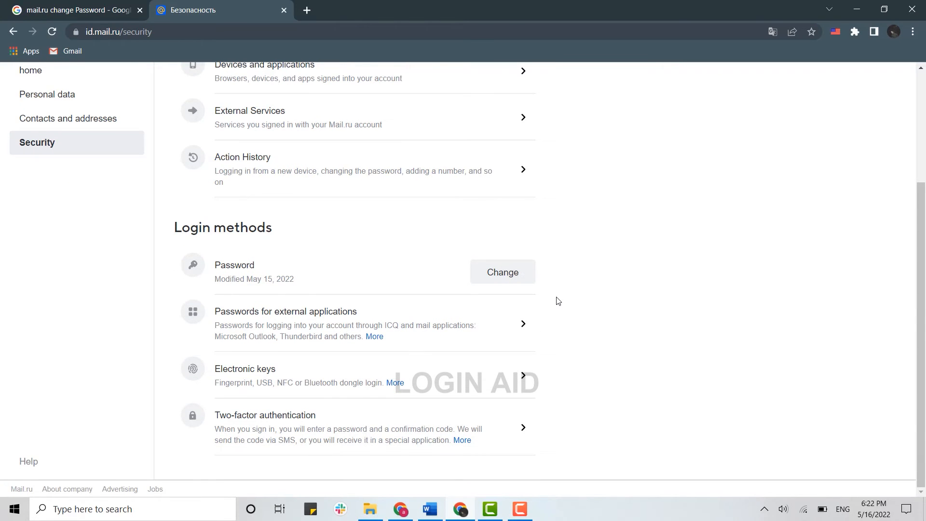
Enter the current password and the new password twice in the Change password form
click(502, 272)
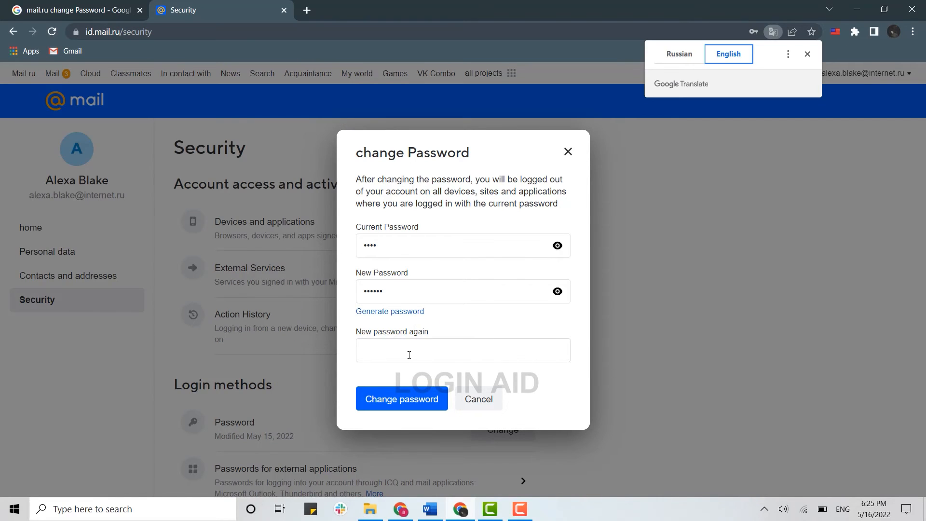
mouse_move(404, 358)
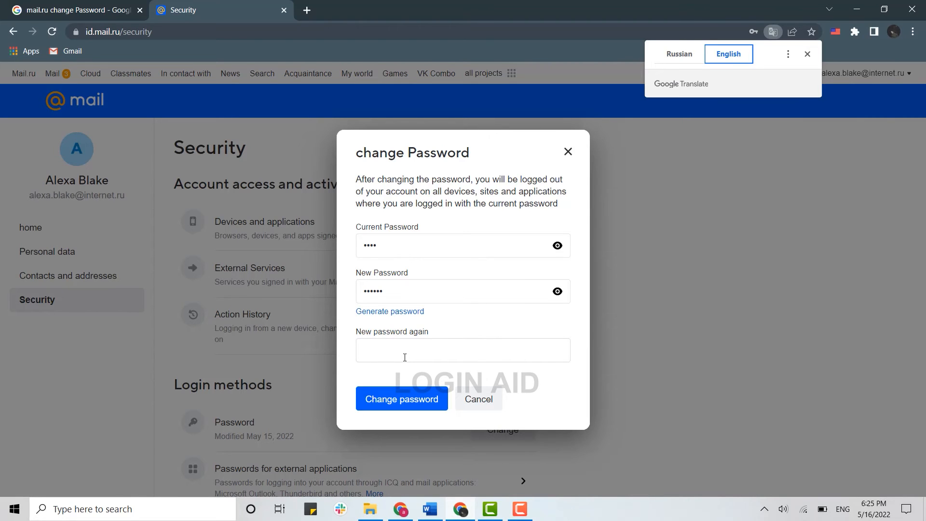
text(•)
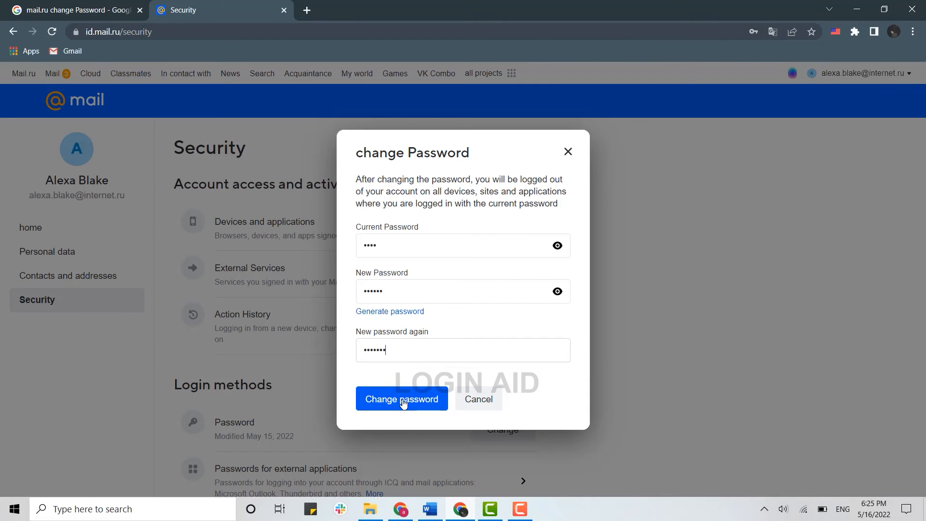
Submit the form with the 'Change password' button
click(401, 399)
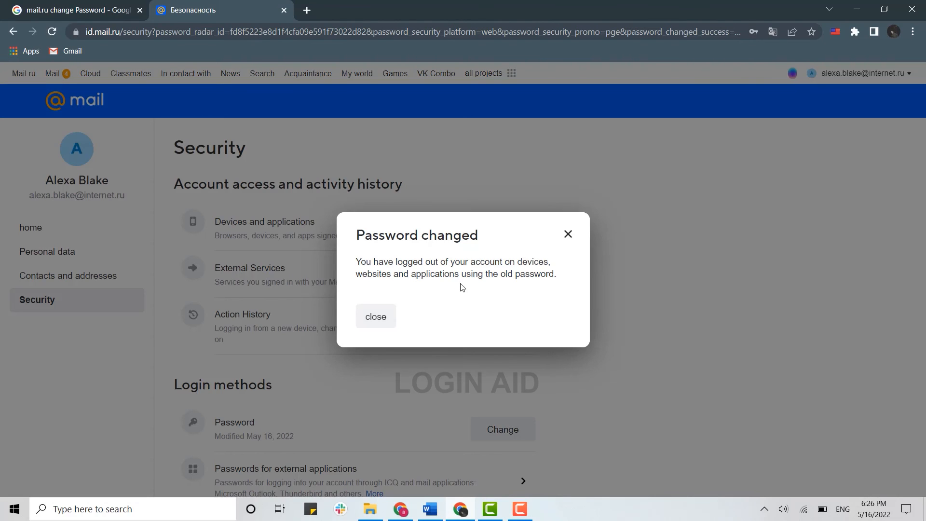
mouse_move(499, 285)
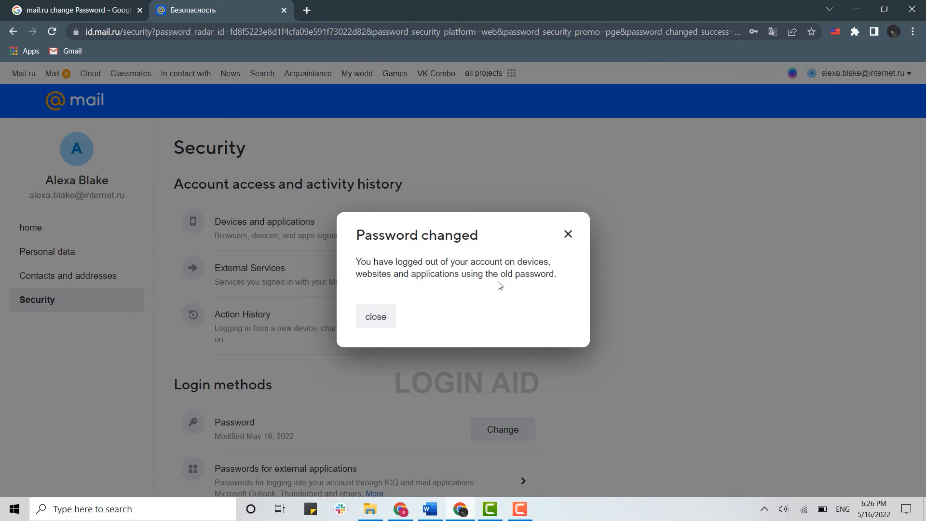
mouse_move(483, 308)
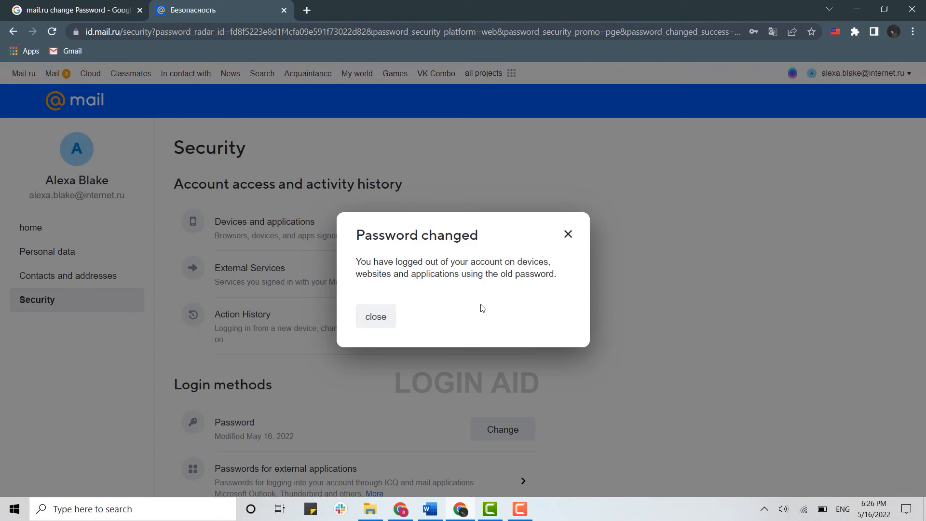
Close the 'Password changed' dialog
click(375, 316)
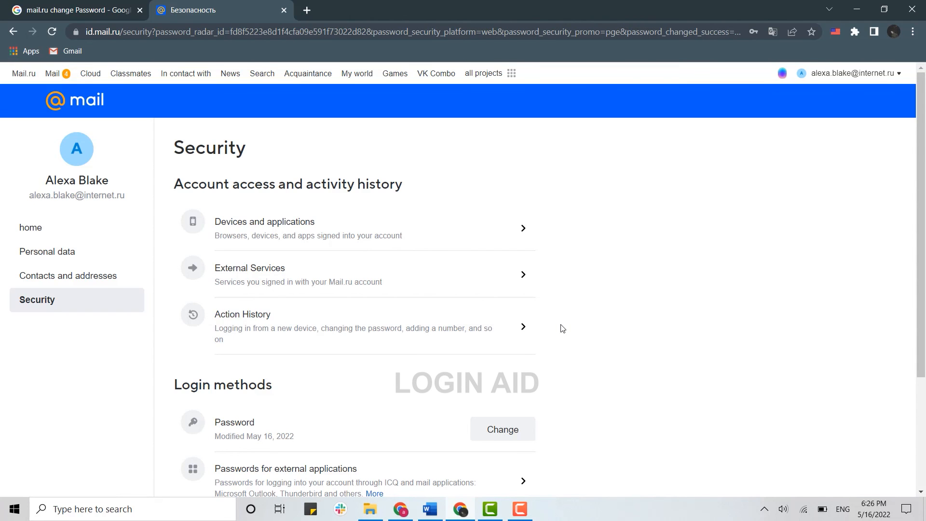
mouse_move(568, 317)
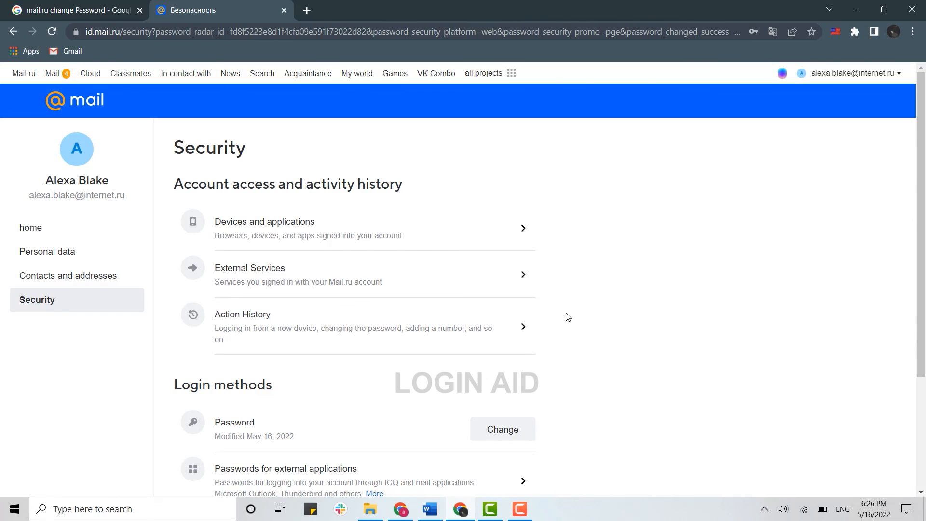
mouse_move(541, 302)
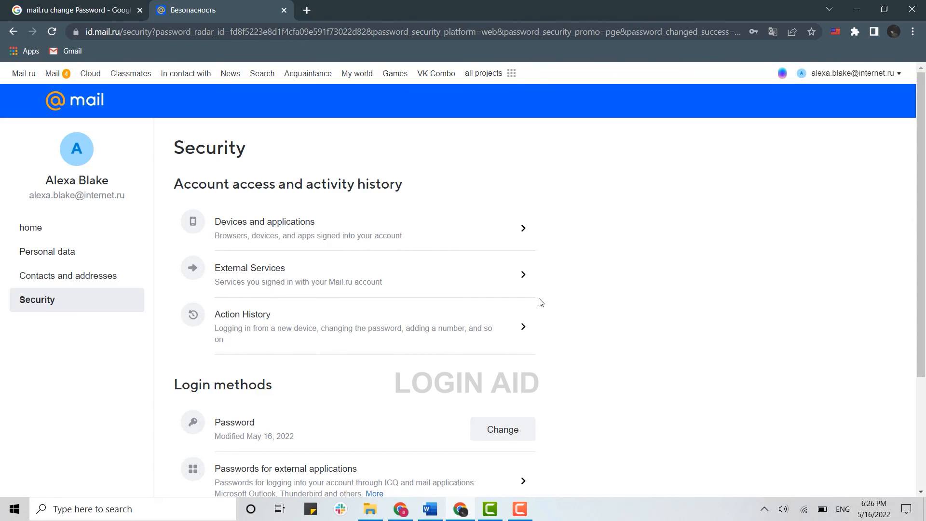
mouse_move(564, 354)
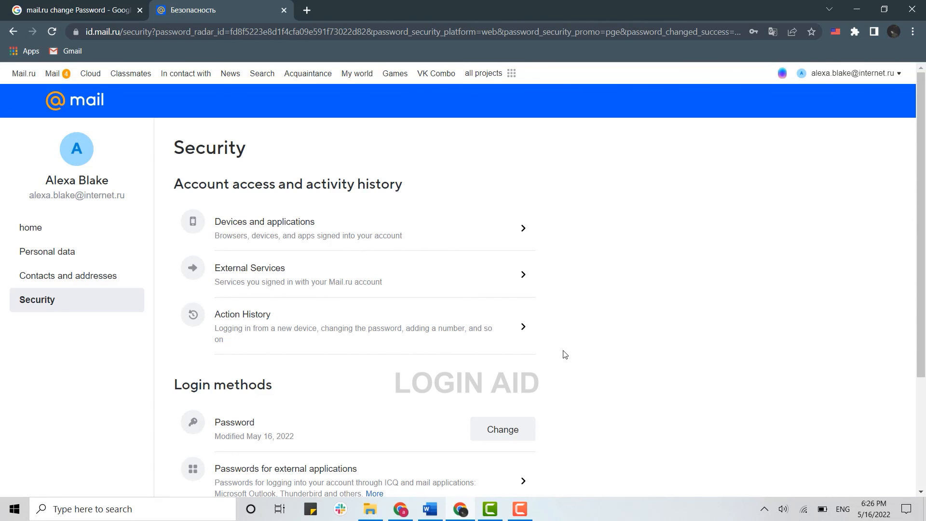